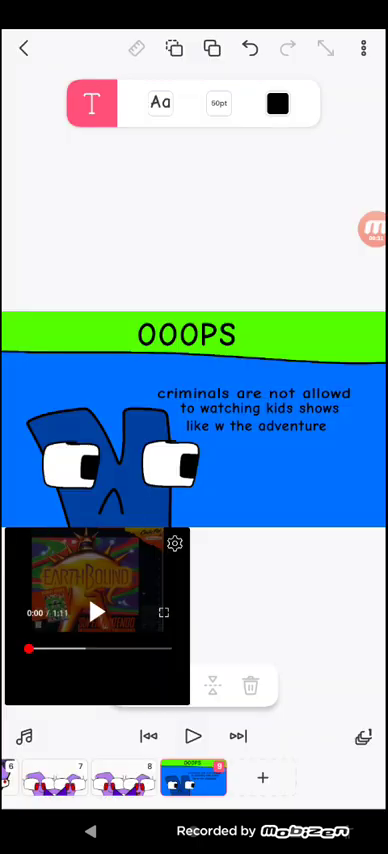
- Play the floating picture-in-picture video clip over the 'OOOPS' title slide
left_click(96, 612)
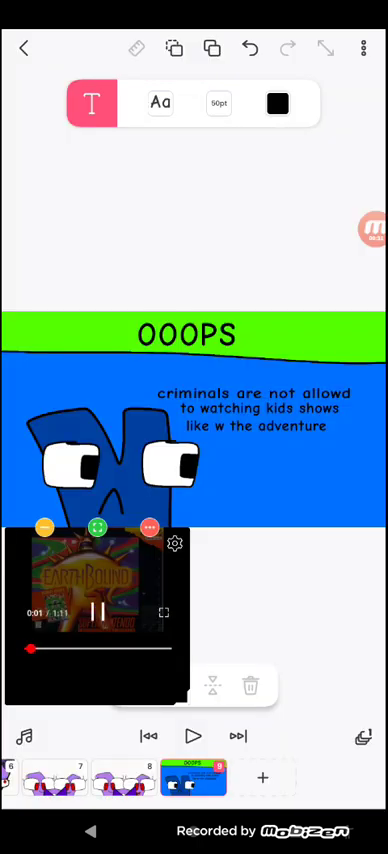